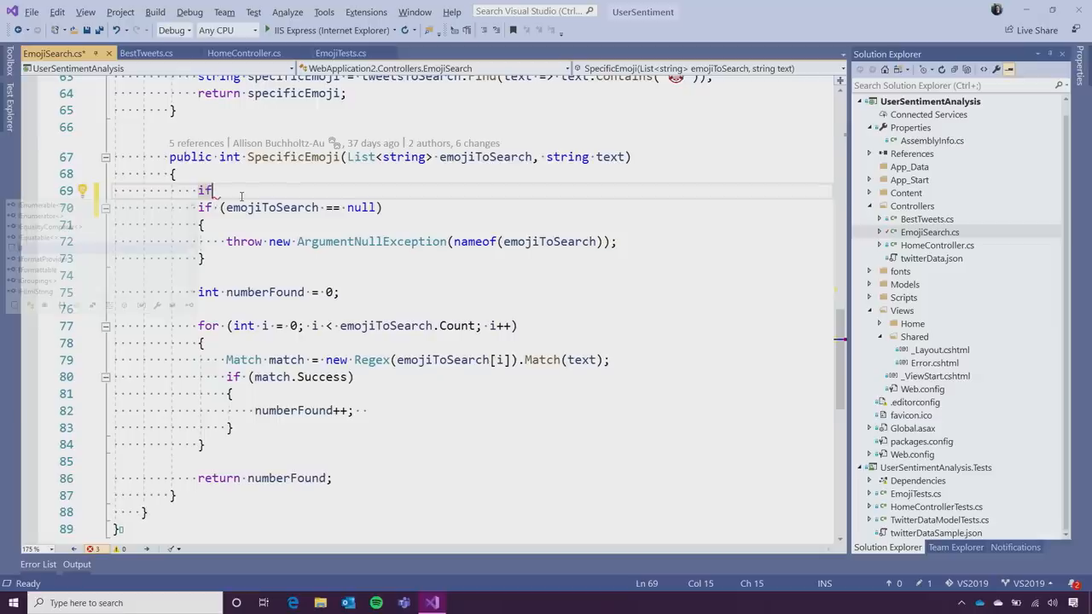
Step: Type 'if' on line 69 to show IntelliSense, then delete it, leaving the line blank
text(if)
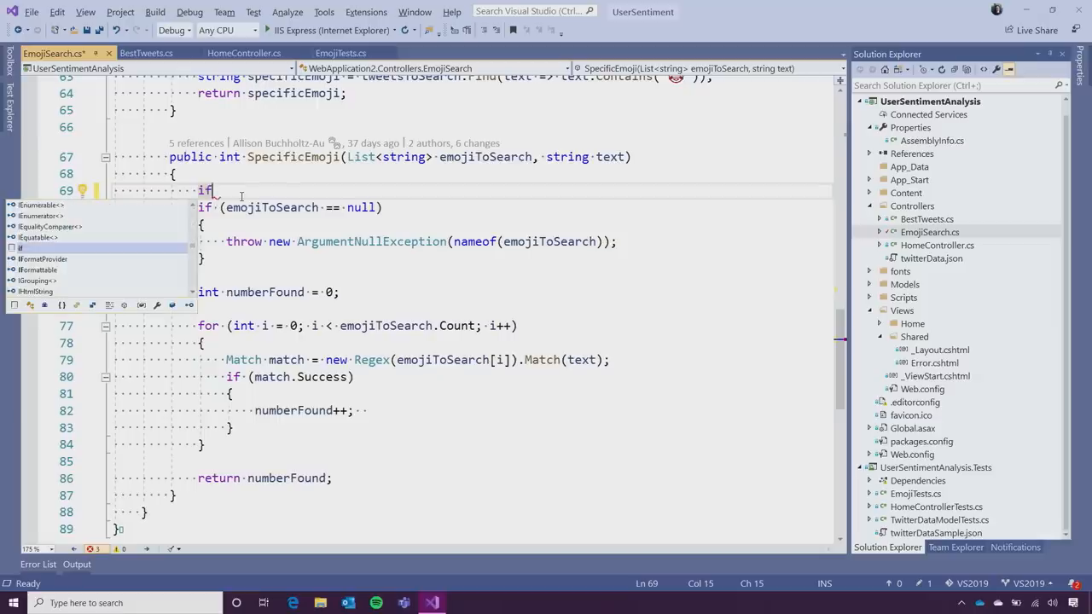
key(Backspace)
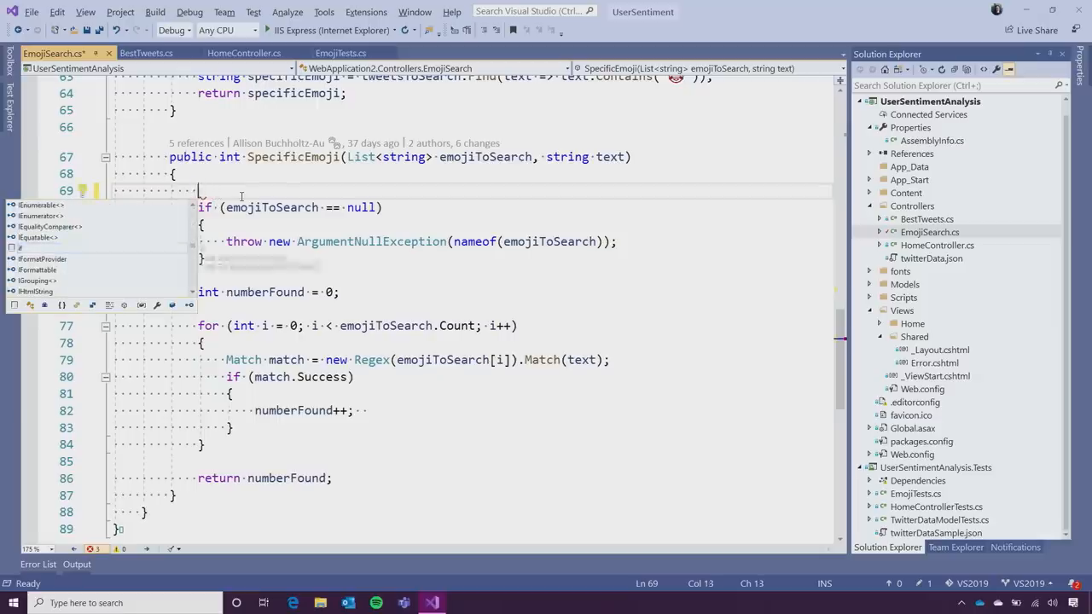